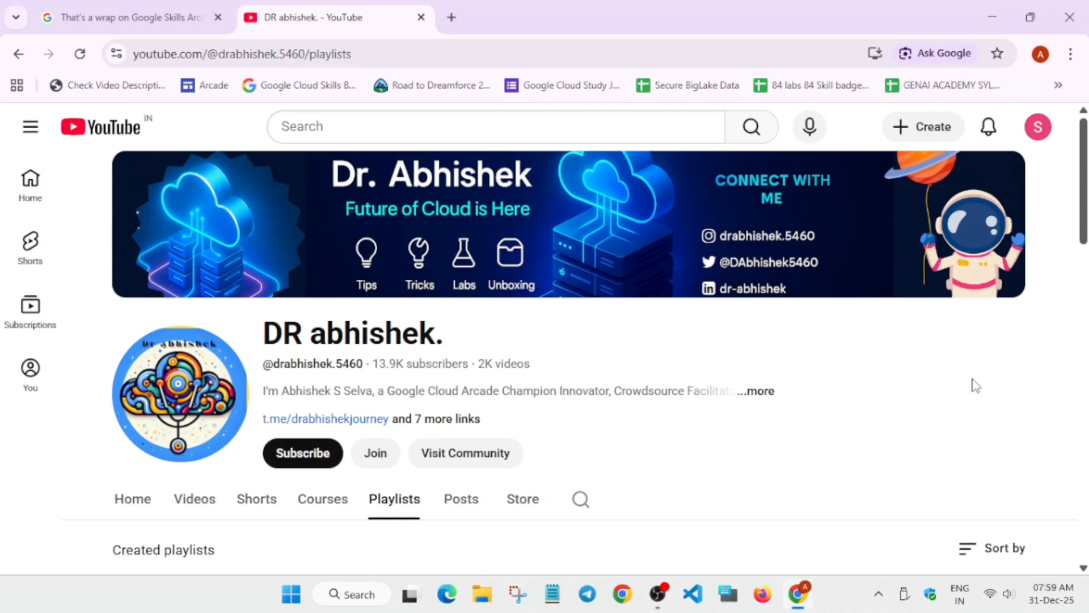
mouse_move(885, 383)
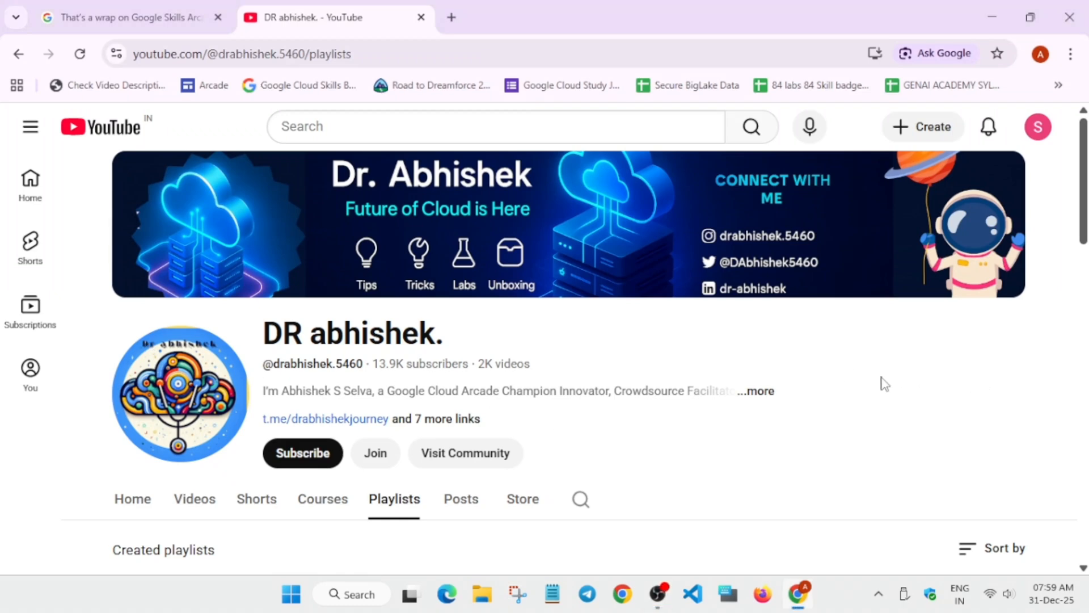
mouse_move(872, 387)
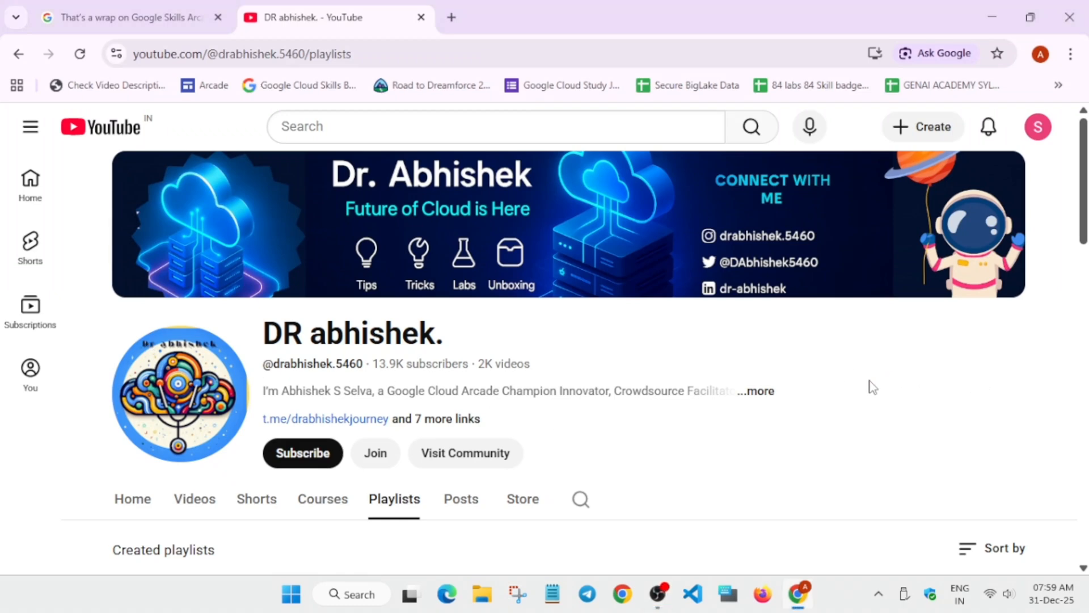
mouse_move(872, 375)
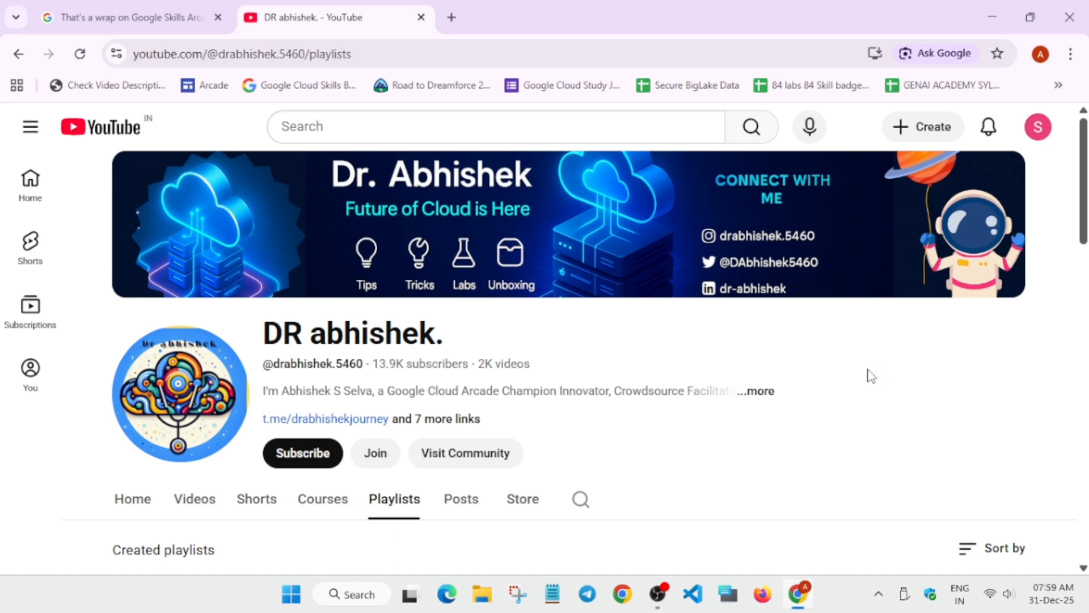
mouse_move(879, 377)
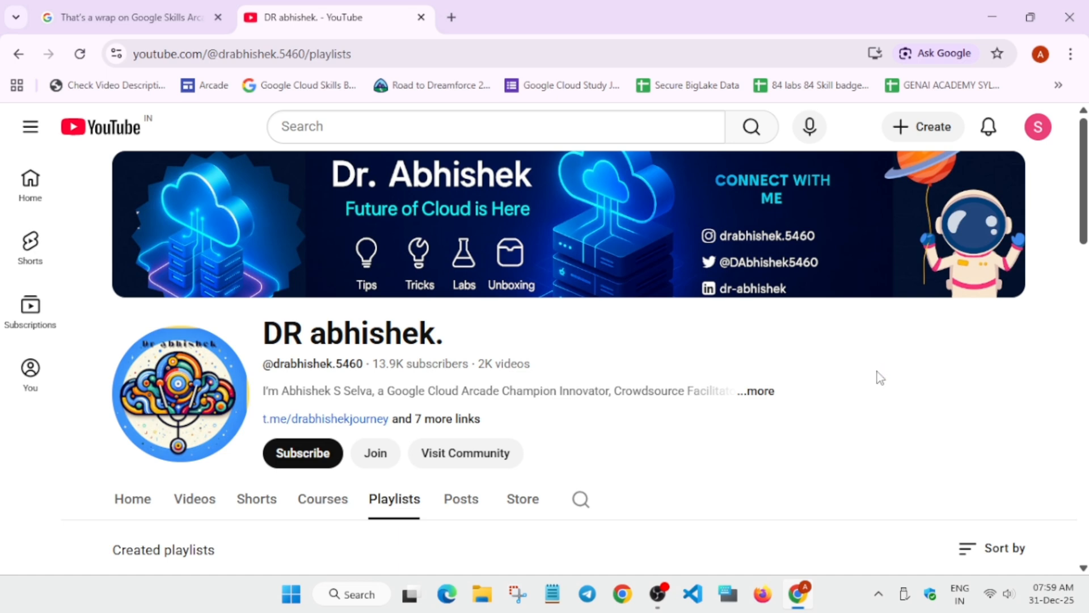
Step: Return to the Arcade 2025 wrap-up post and reveal the Novice and Trooper tier prize lists
left_click(125, 17)
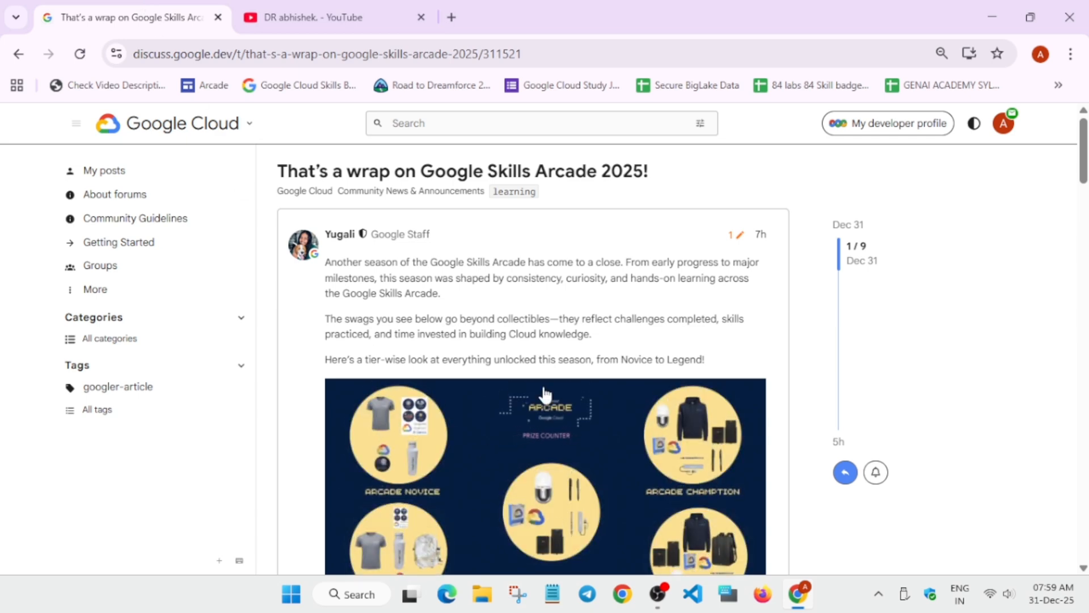
scroll("down", 3)
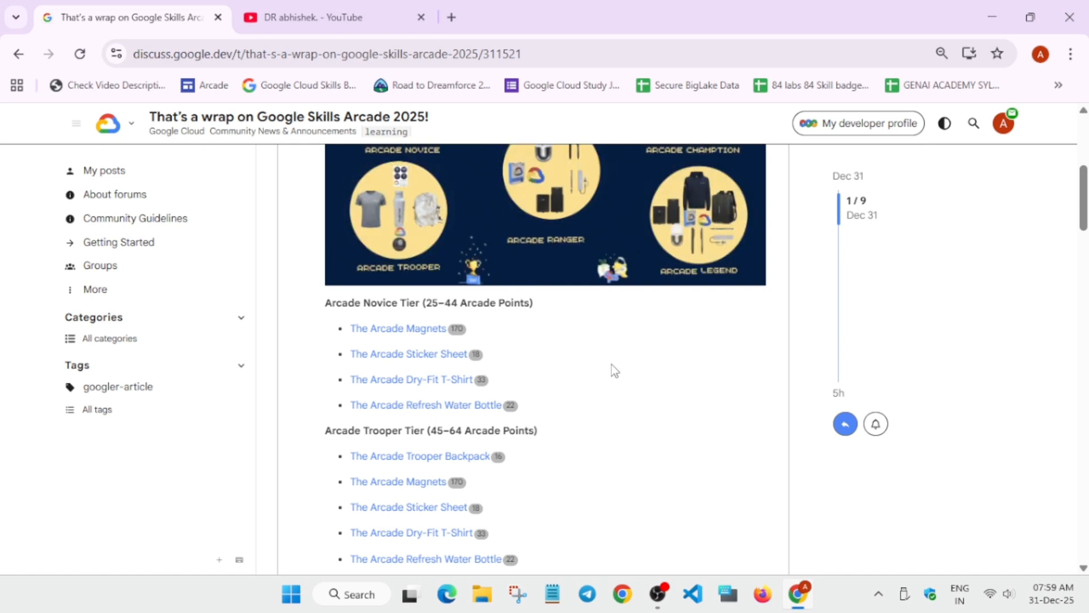
mouse_move(618, 359)
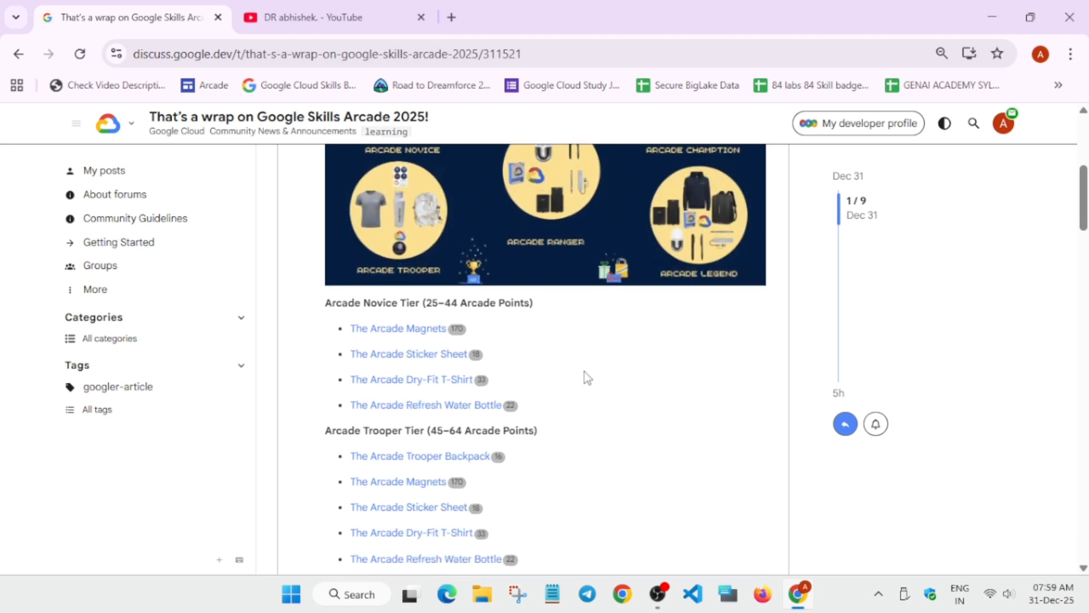
mouse_move(544, 349)
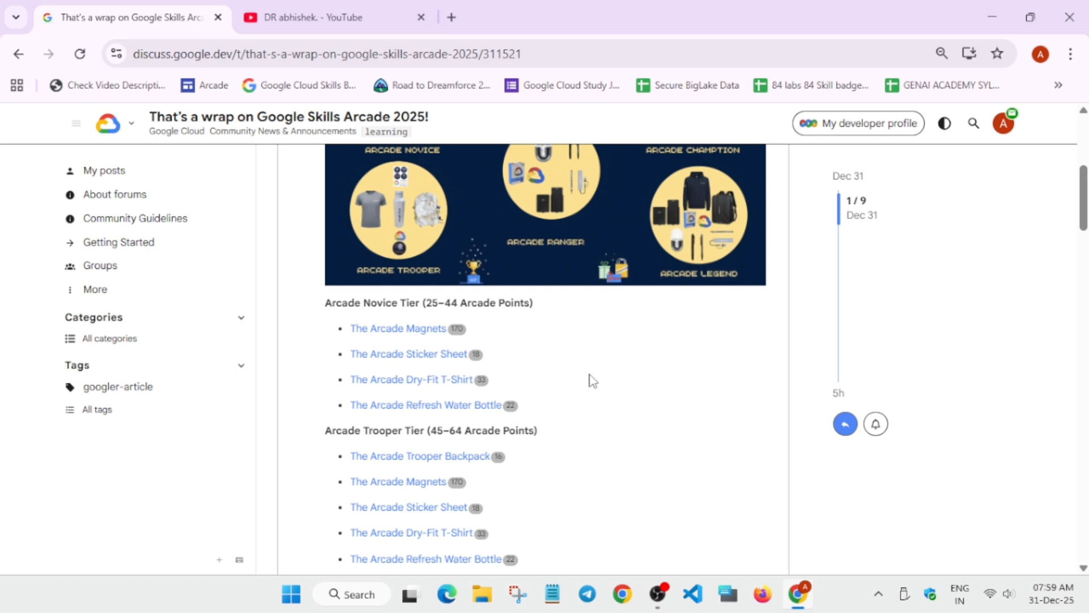
scroll("down", 3)
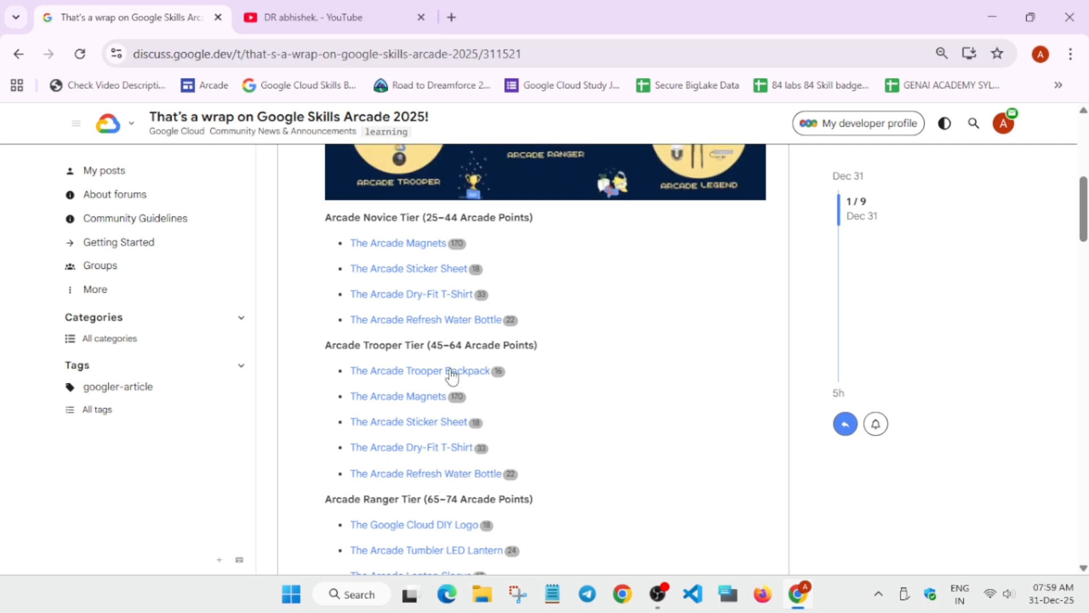
scroll("down", 3)
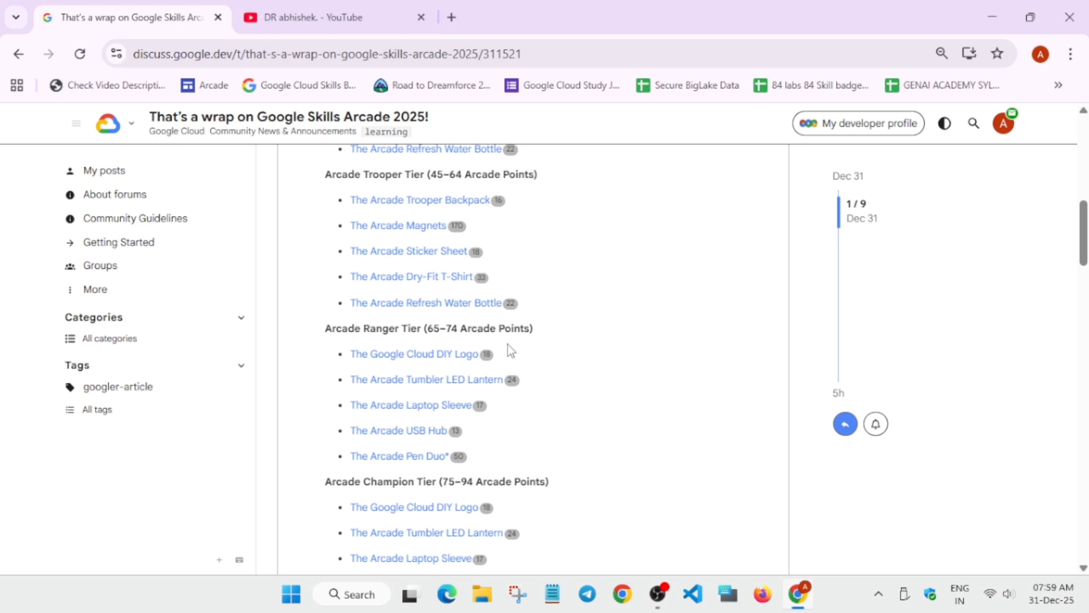
scroll("up", 3)
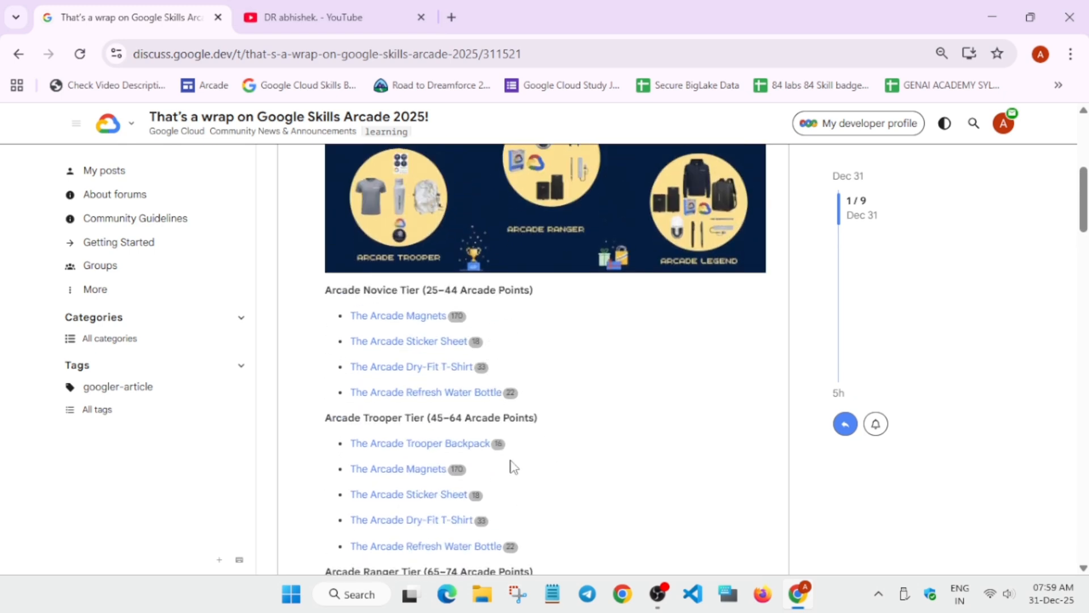
scroll("down", 3)
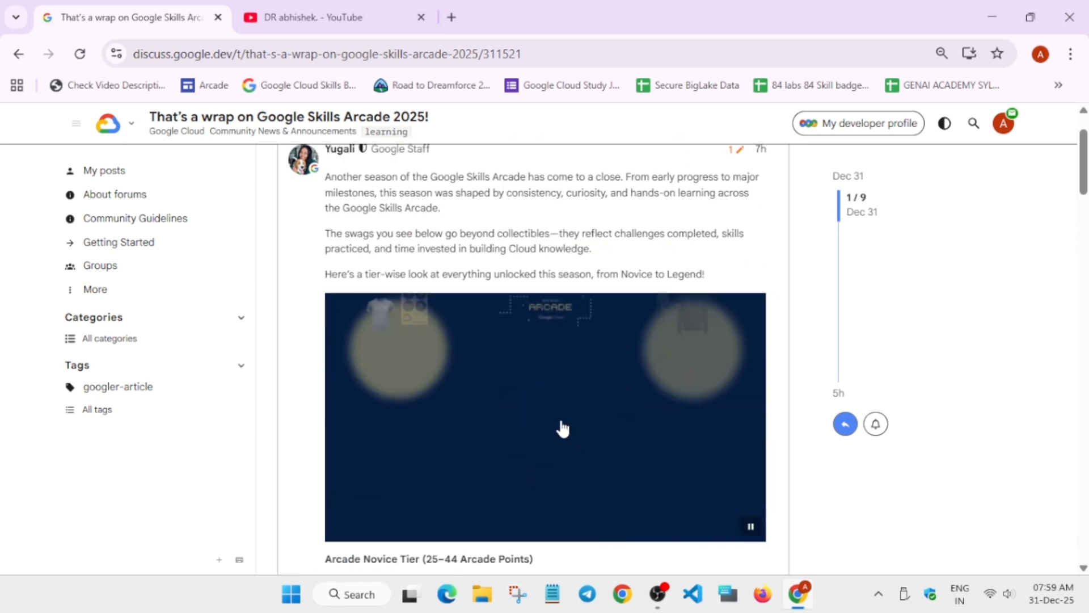
scroll("down", 3)
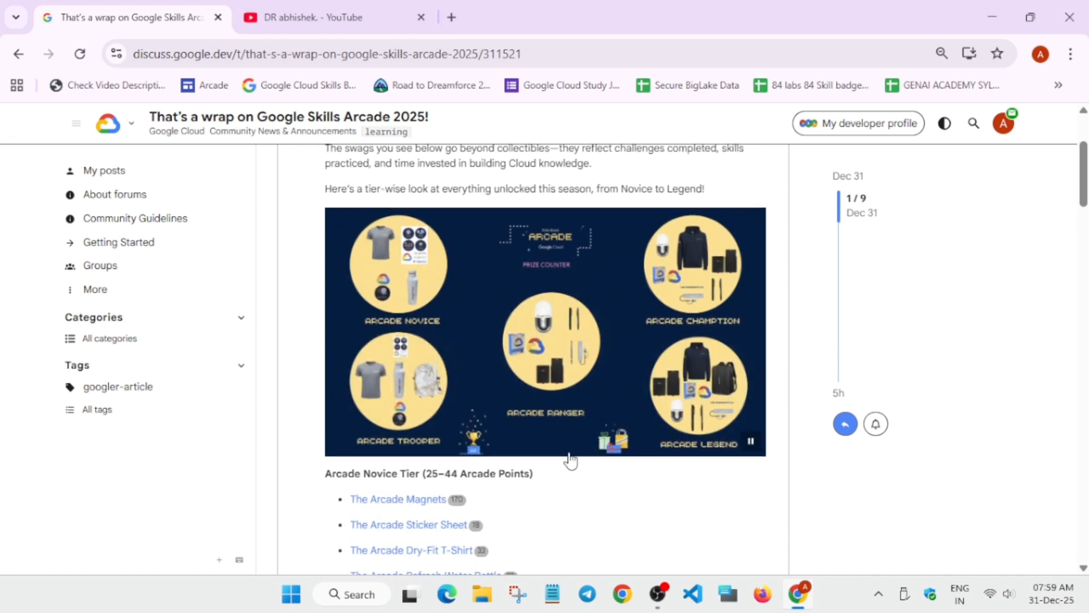
scroll("down", 3)
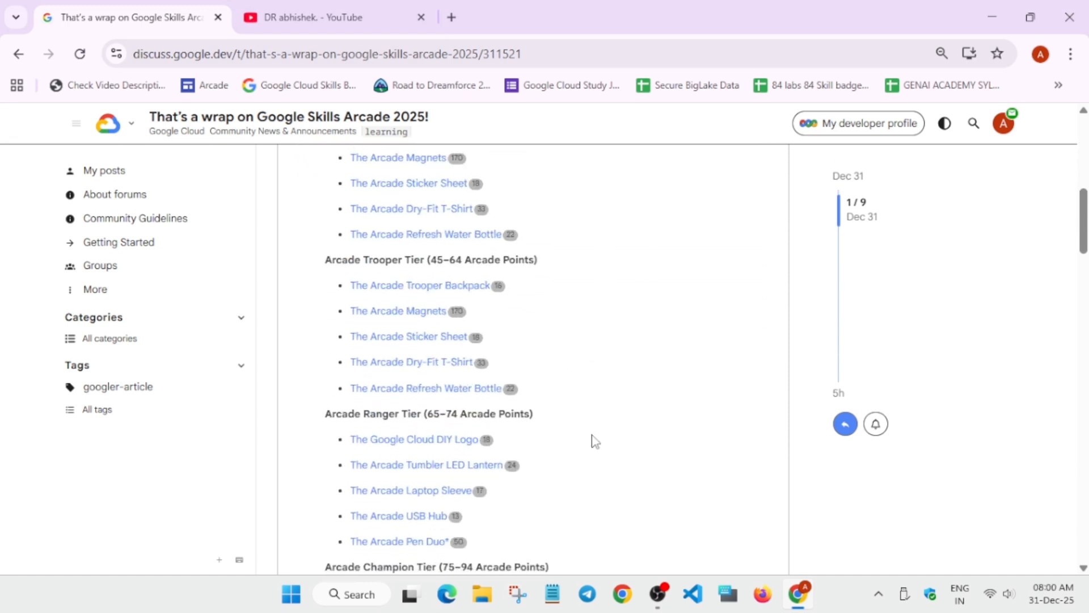
scroll("down", 3)
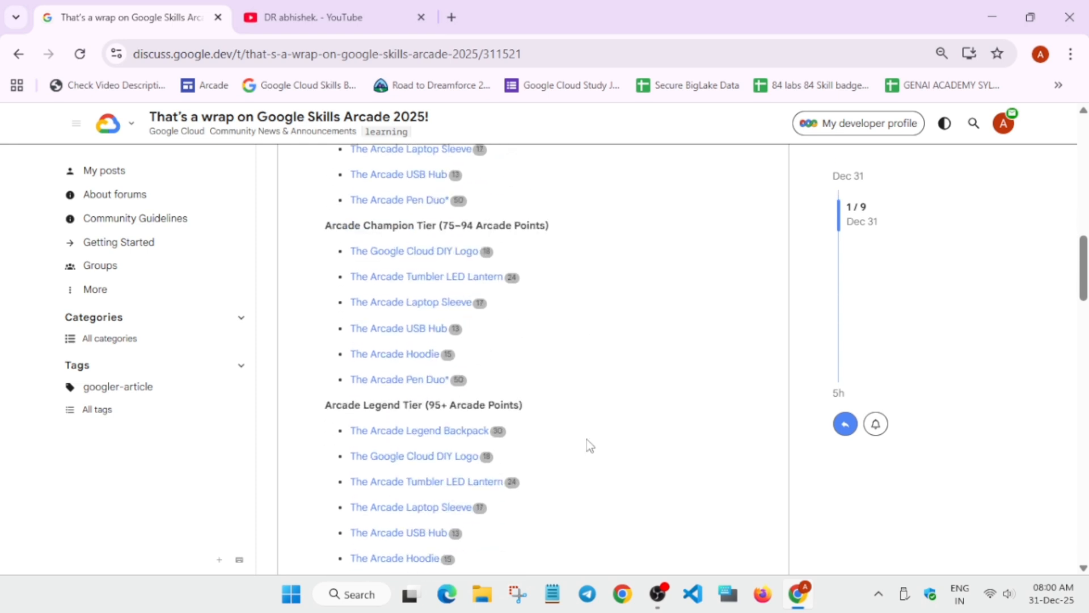
mouse_move(547, 373)
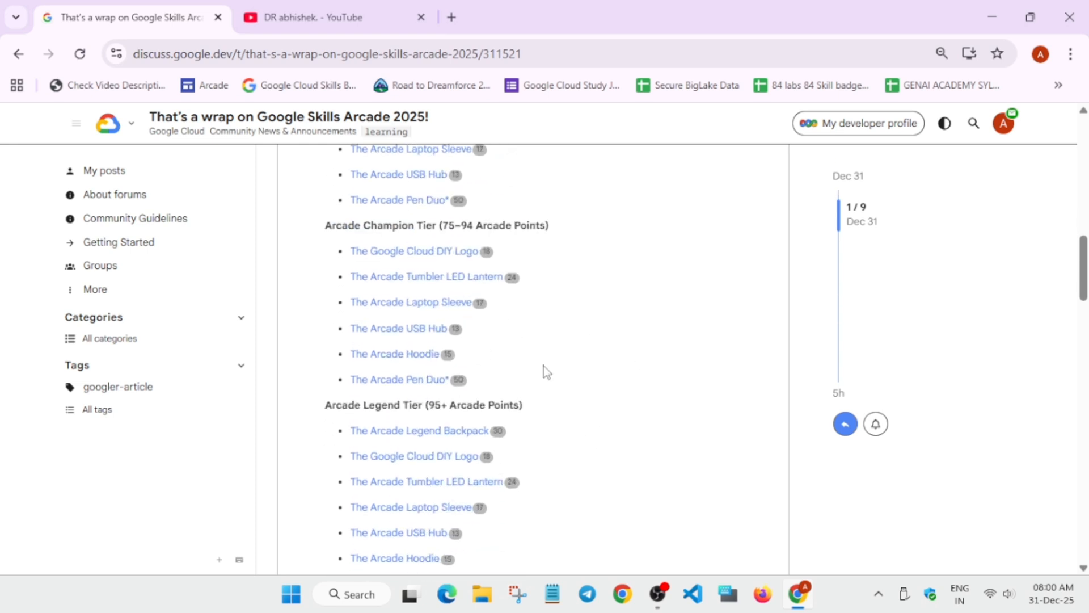
mouse_move(481, 362)
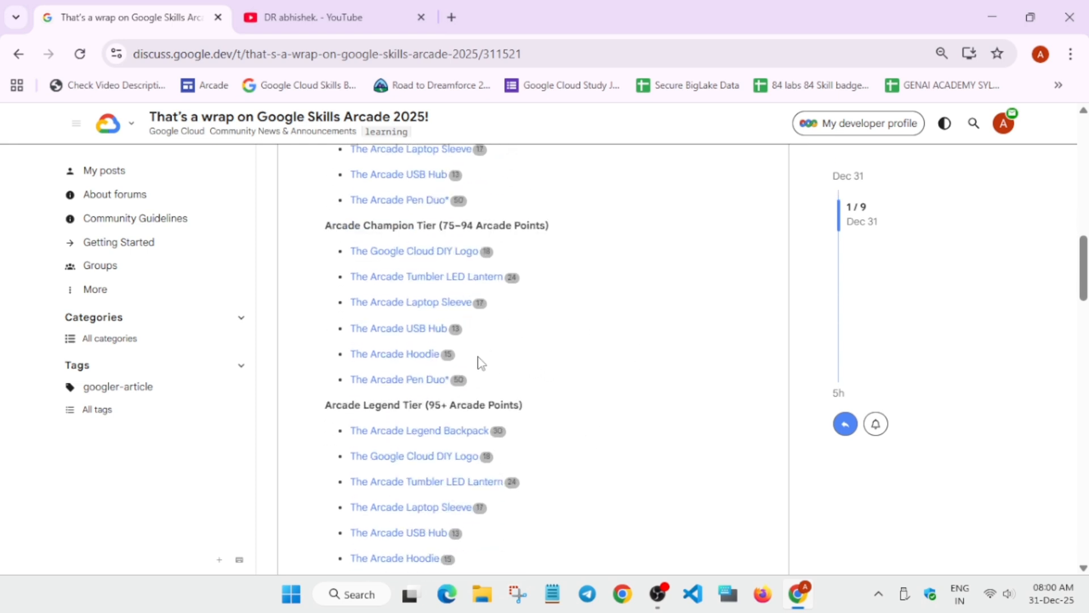
mouse_move(400, 379)
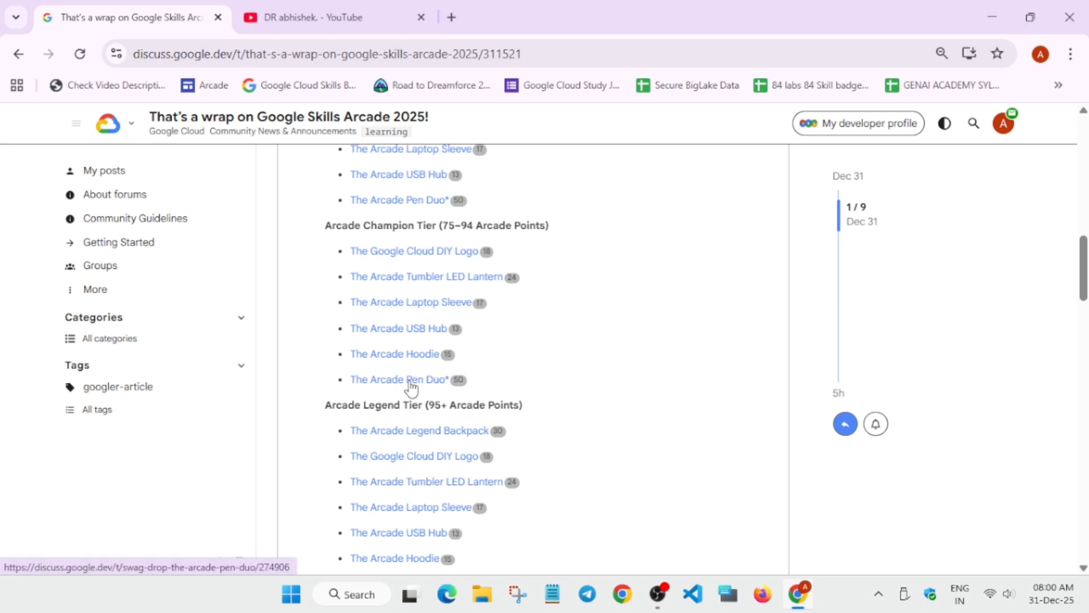
Step: Open 'The Arcade Pen Duo' link in a new tab from its context menu
right_click(398, 379)
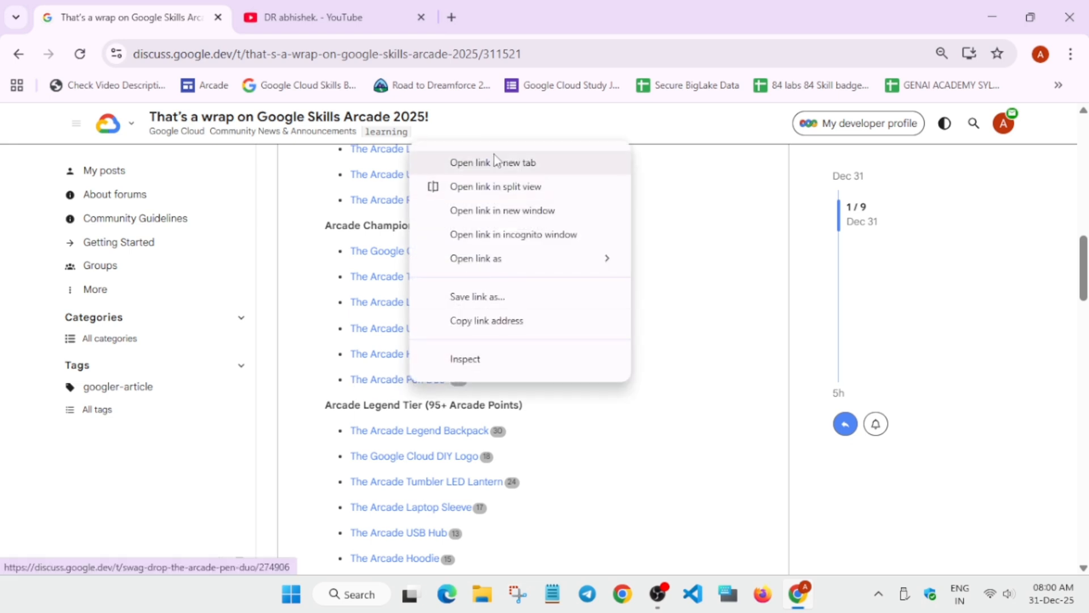
left_click(492, 163)
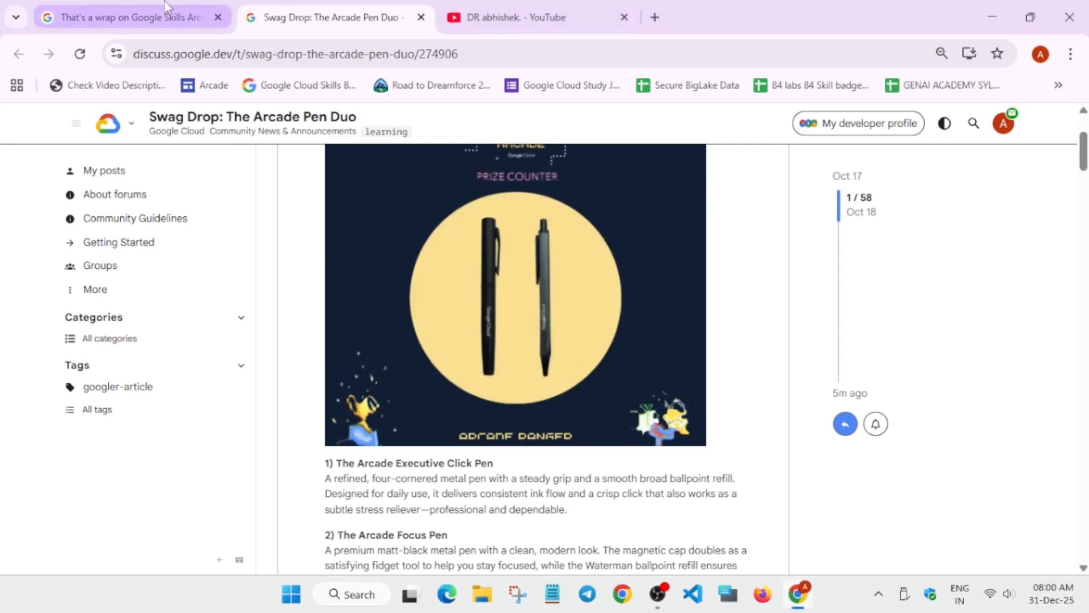
Step: Revisit the wrap-up post, then show the Videos section of the DR abhishek YouTube channel
left_click(128, 17)
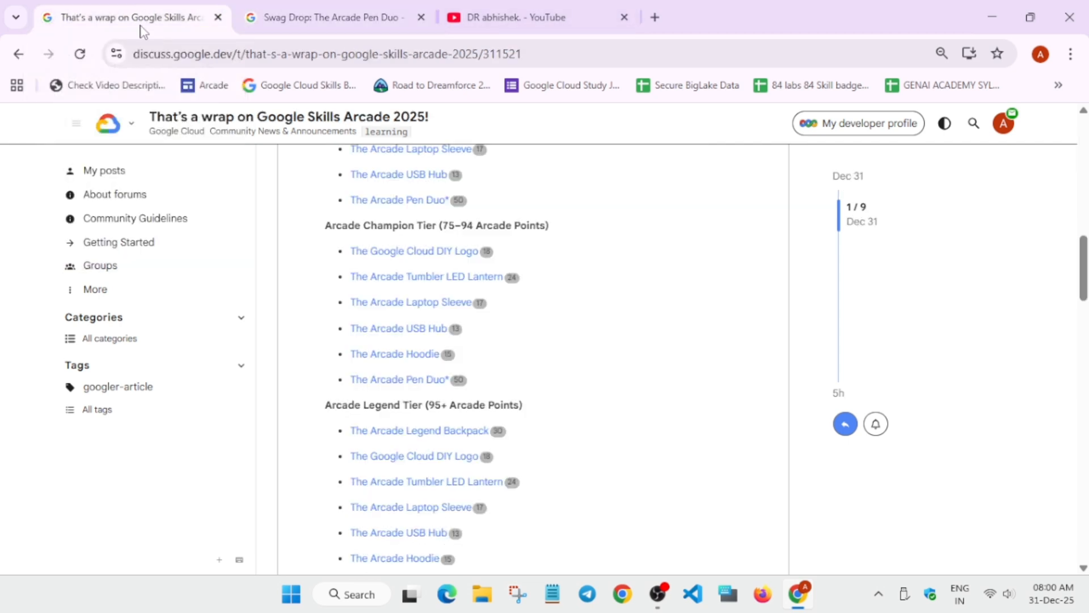
scroll("down", 3)
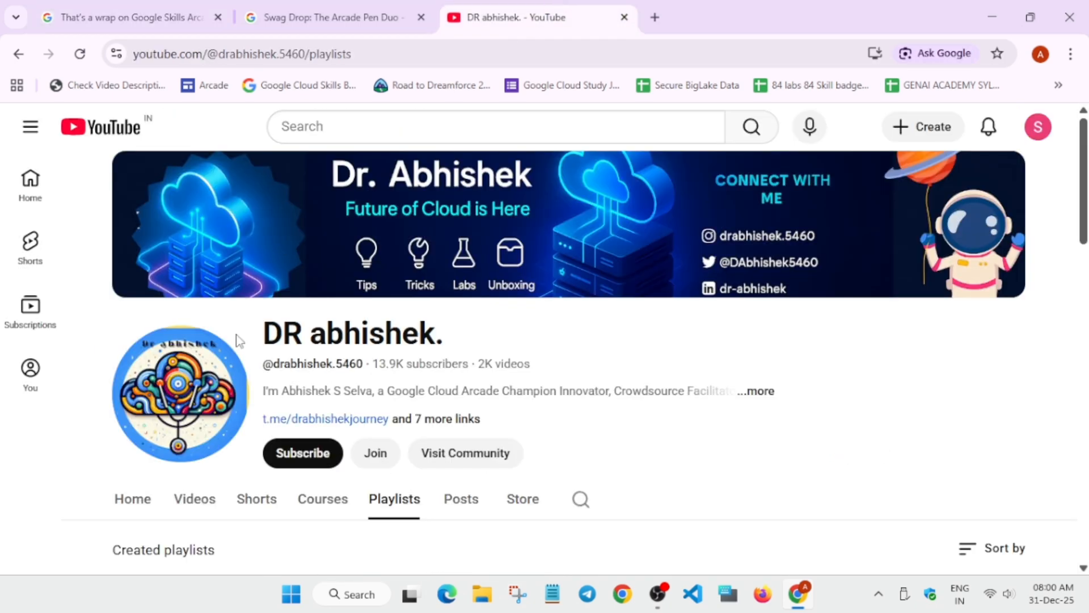
left_click(194, 499)
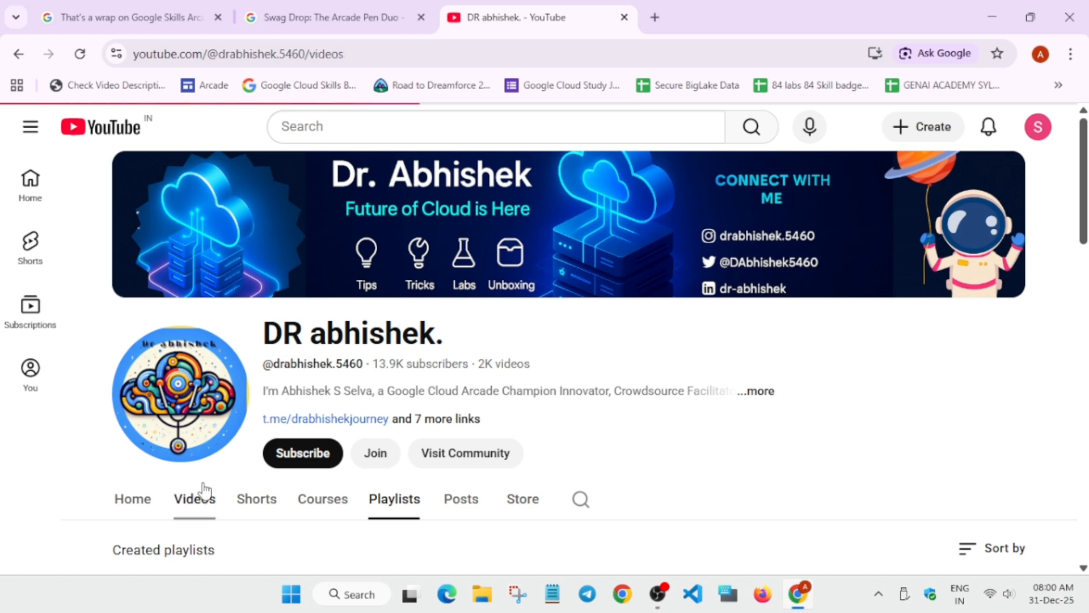